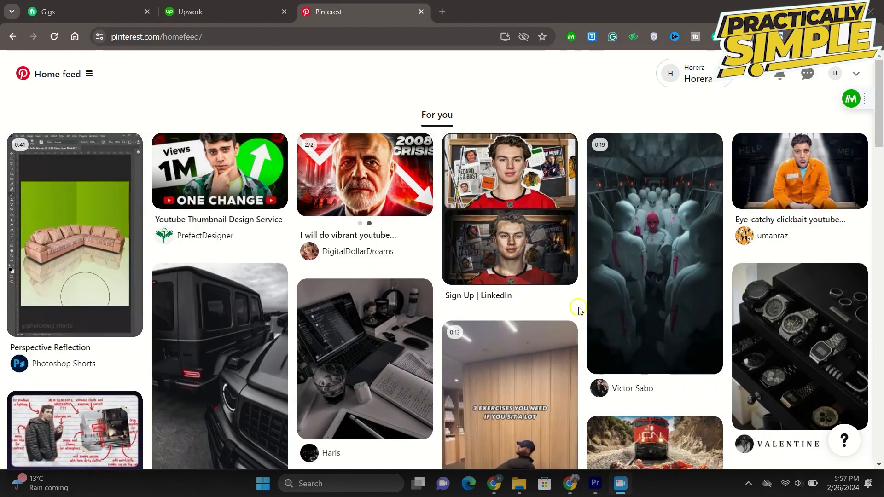
Browse the Business Hub's performance section showing 3 monthly views, no followers and top pins.
{"action": "scroll", "scroll_direction": "down", "scroll_amount": 3}
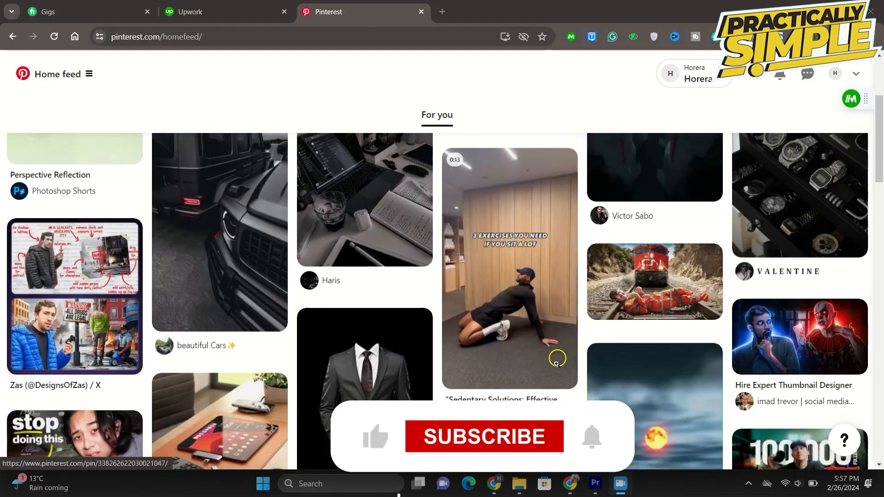
{"action": "scroll", "scroll_direction": "up", "scroll_amount": 3}
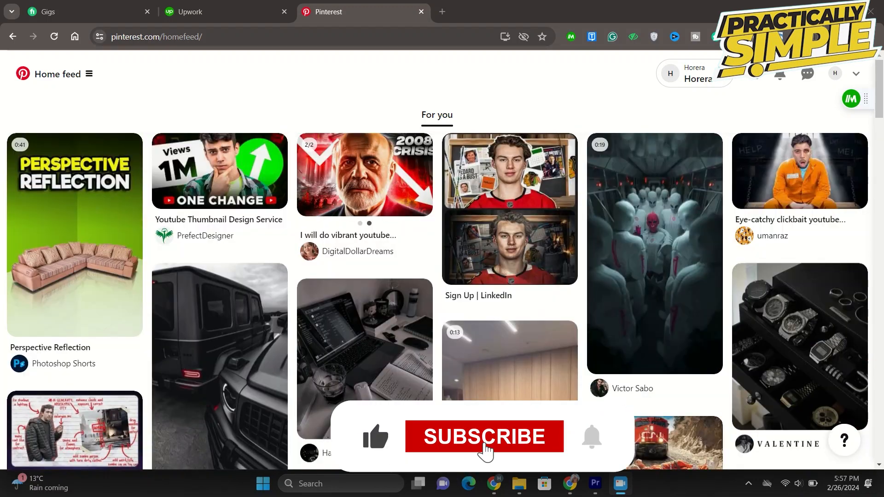
{"action": "left_click", "coordinate": [484, 437]}
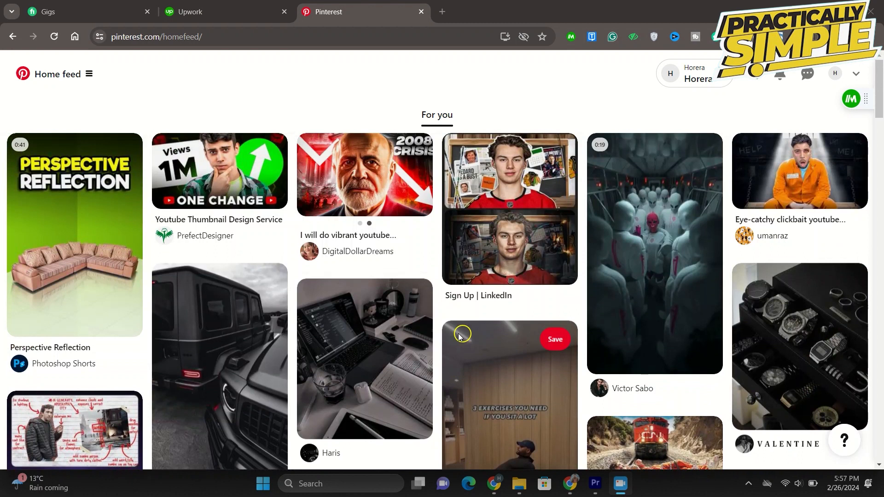
{"action": "scroll", "scroll_direction": "down", "scroll_amount": 3}
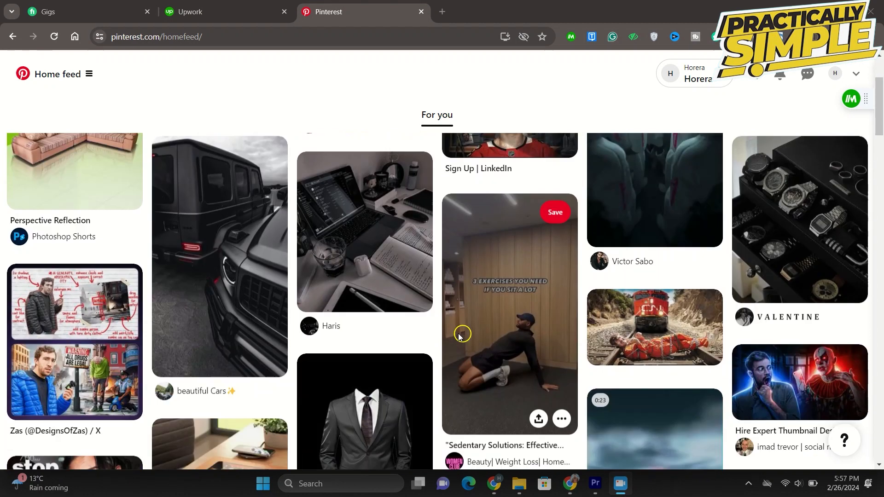
{"action": "scroll", "scroll_direction": "down", "scroll_amount": 3}
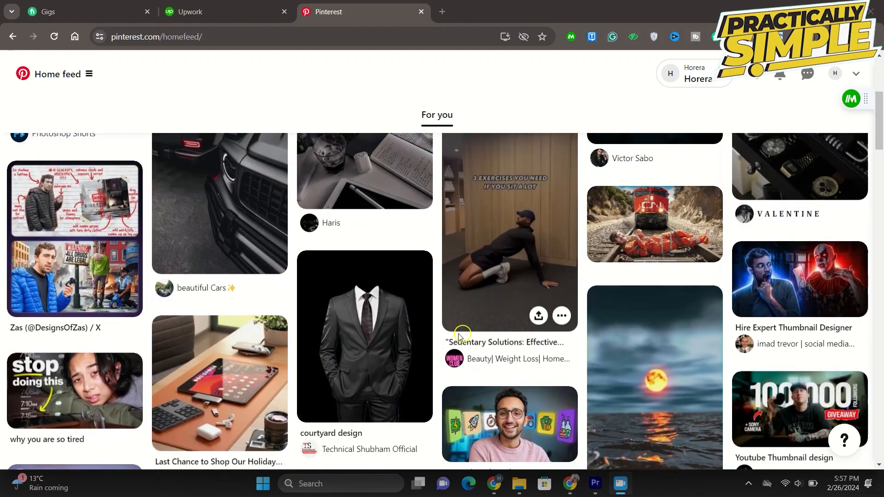
{"action": "scroll", "scroll_direction": "up", "scroll_amount": 3}
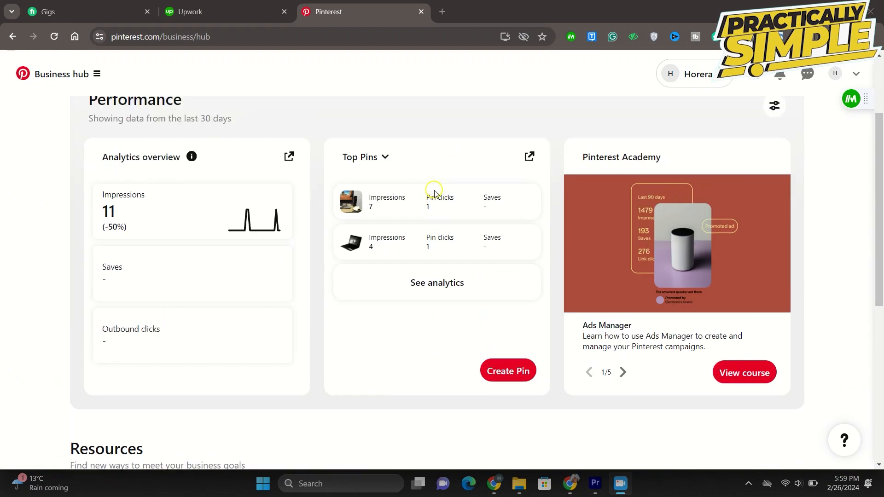
{"action": "scroll", "scroll_direction": "up", "scroll_amount": 3}
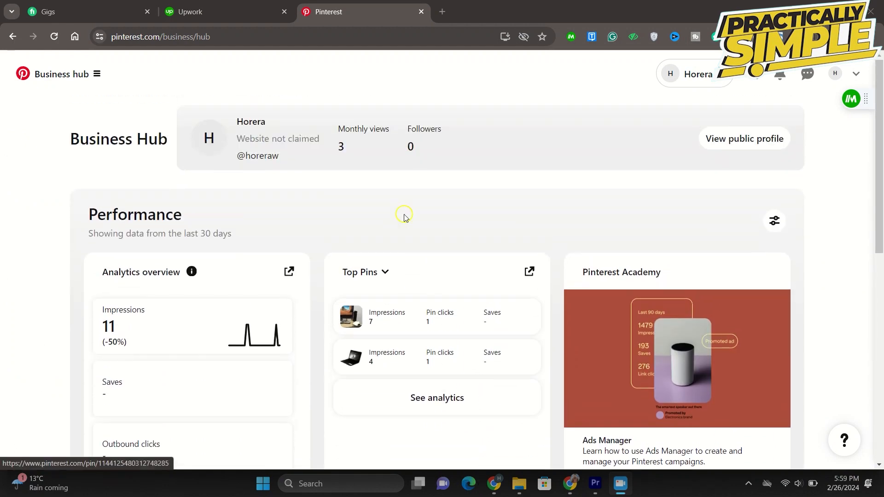
{"action": "scroll", "scroll_direction": "down", "scroll_amount": 3}
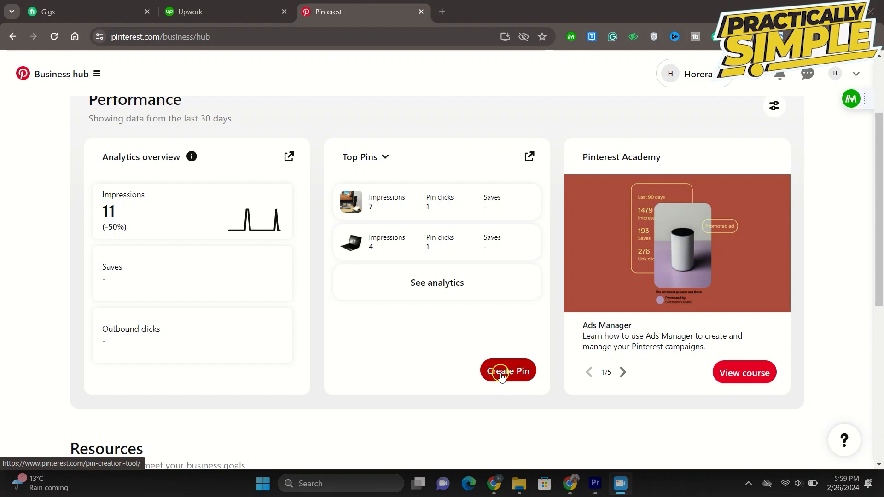
Start a new pin and upload the moonlit desert mountain image from Downloads.
{"action": "left_click", "coordinate": [507, 371]}
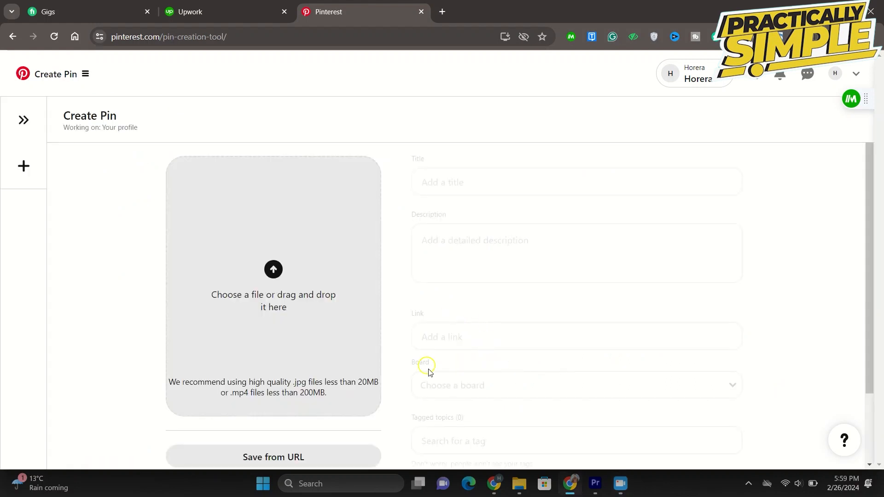
{"action": "mouse_move", "coordinate": [379, 265]}
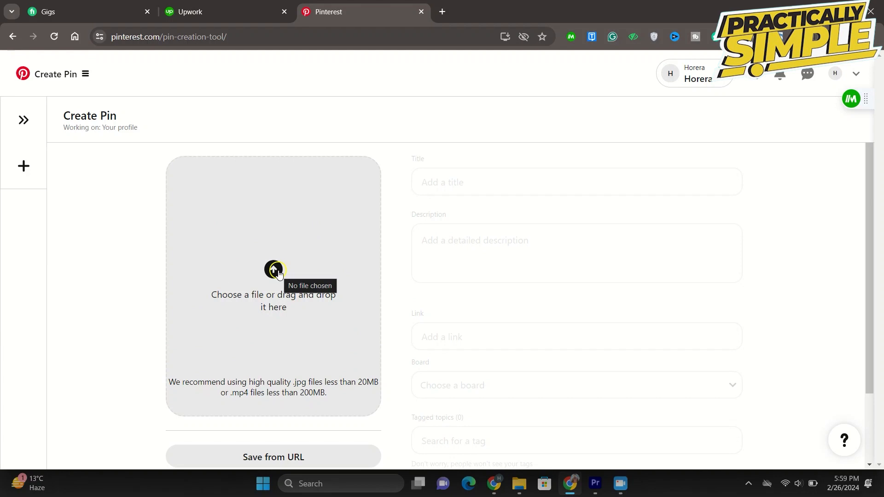
{"action": "left_click", "coordinate": [274, 269]}
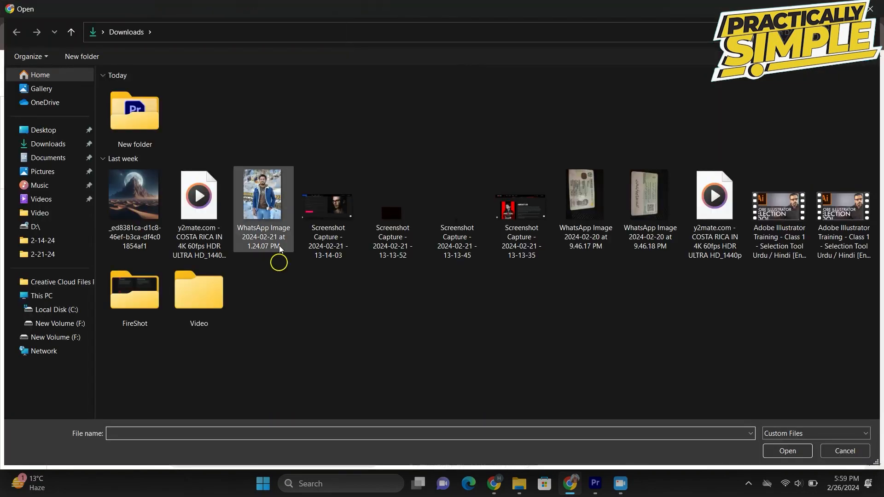
{"action": "left_click", "coordinate": [134, 194]}
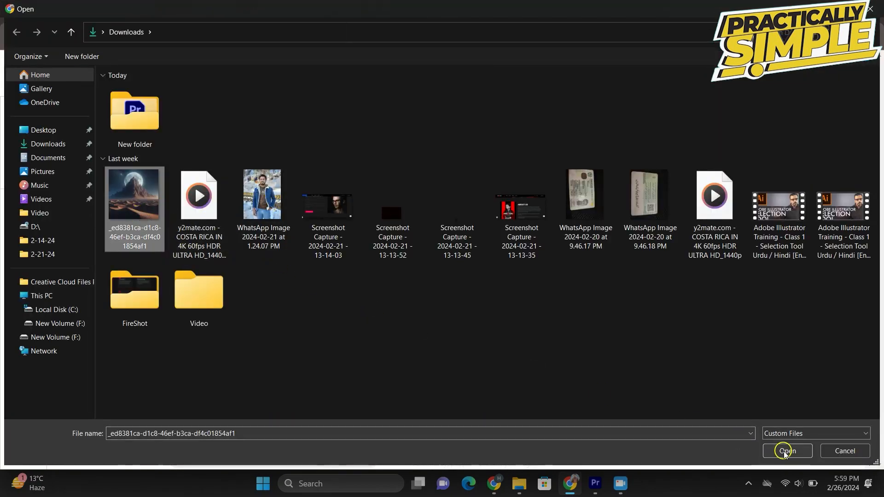
{"action": "left_click", "coordinate": [786, 451]}
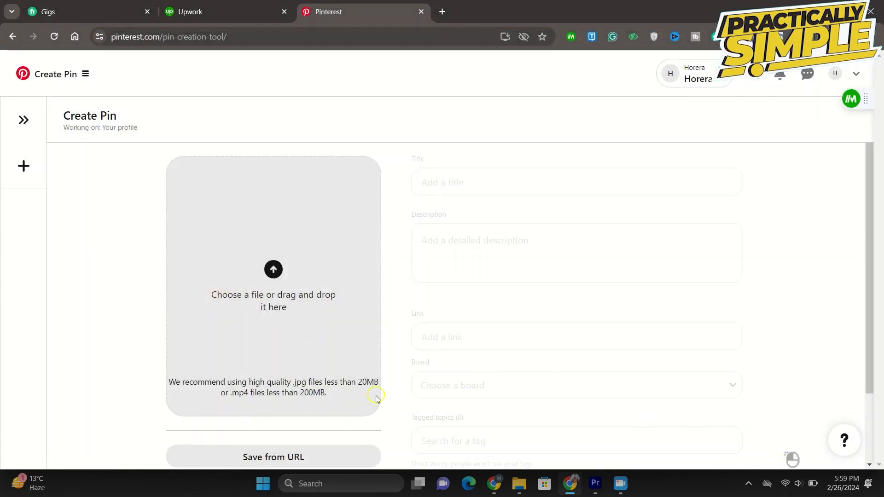
Title the pin 'mountains', add description text and reopen it from Pin drafts.
{"action": "left_click", "coordinate": [273, 269]}
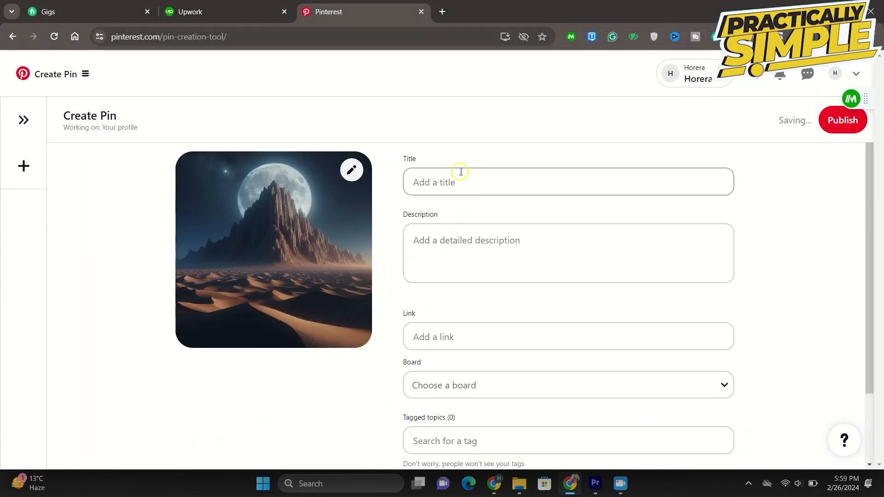
{"action": "left_click", "coordinate": [458, 182]}
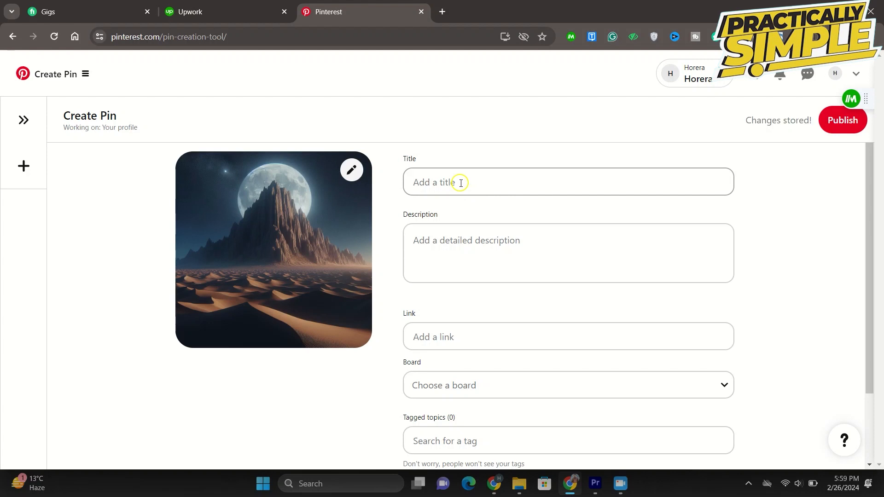
{"action": "type", "text": "mountains"}
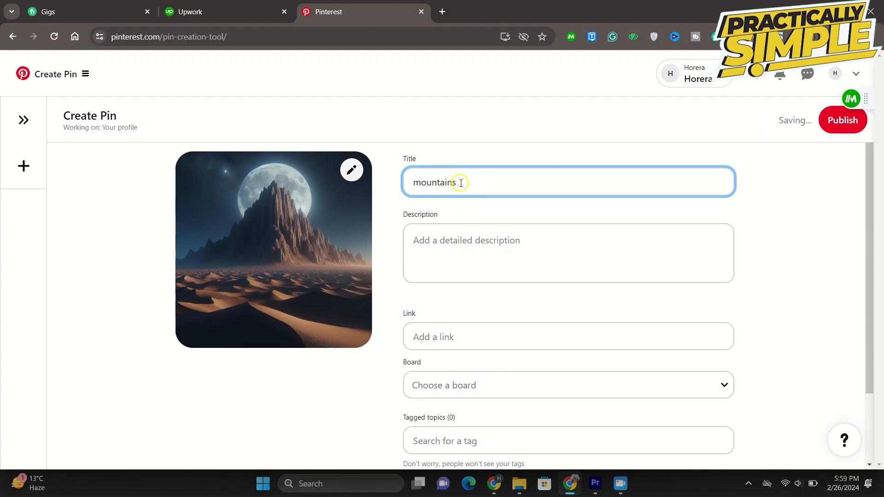
{"action": "type", "text": "jhhjghlglhggjy"}
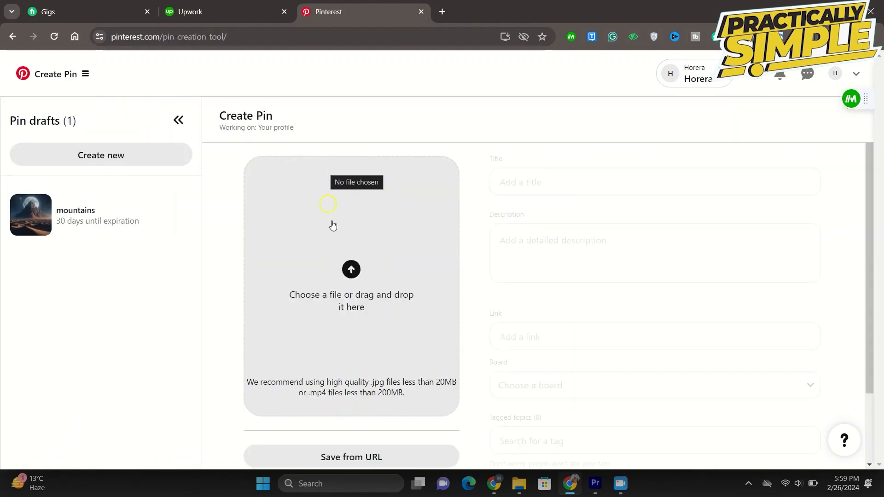
{"action": "left_click", "coordinate": [75, 215]}
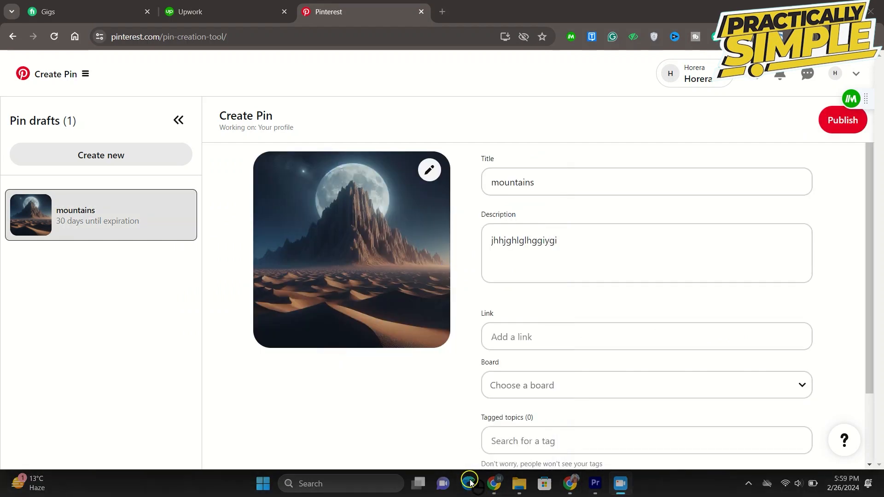
{"action": "scroll", "scroll_direction": "down", "scroll_amount": 3}
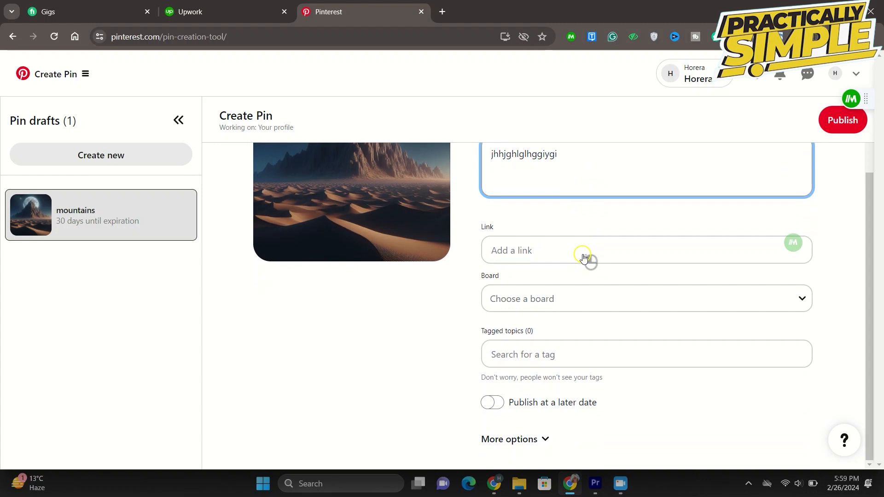
{"action": "left_click", "coordinate": [587, 251]}
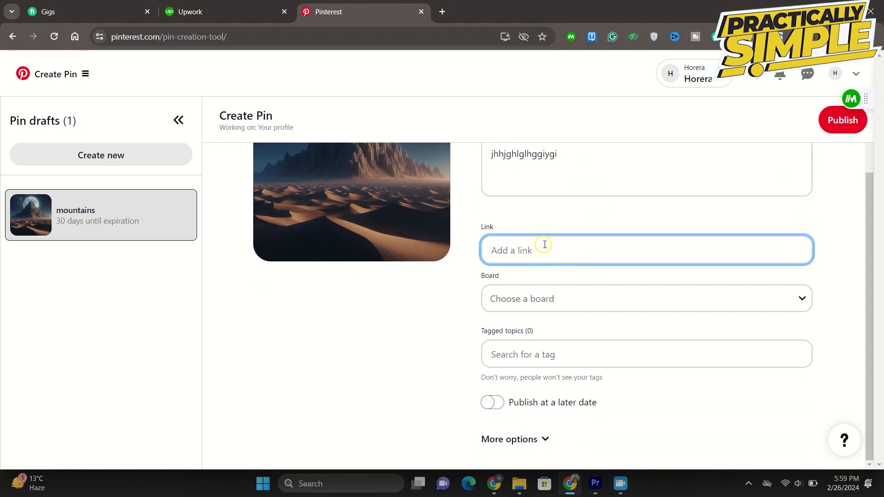
{"action": "mouse_move", "coordinate": [484, 299]}
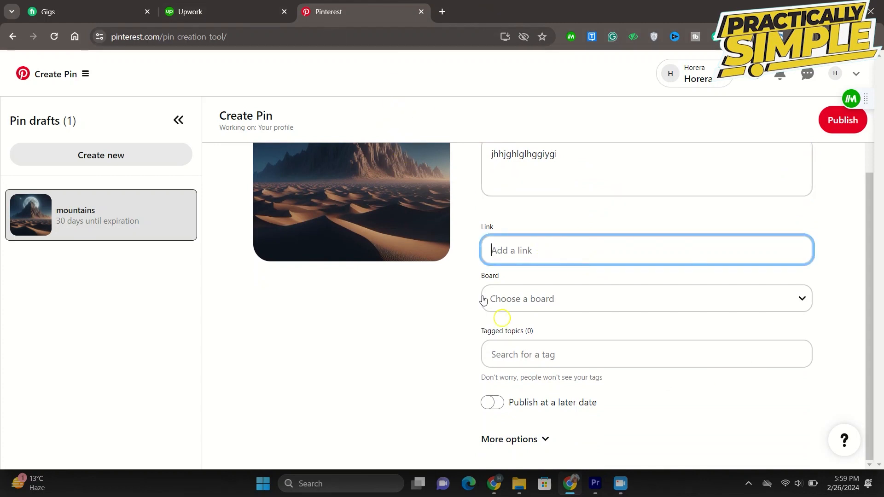
{"action": "scroll", "scroll_direction": "up", "scroll_amount": 3}
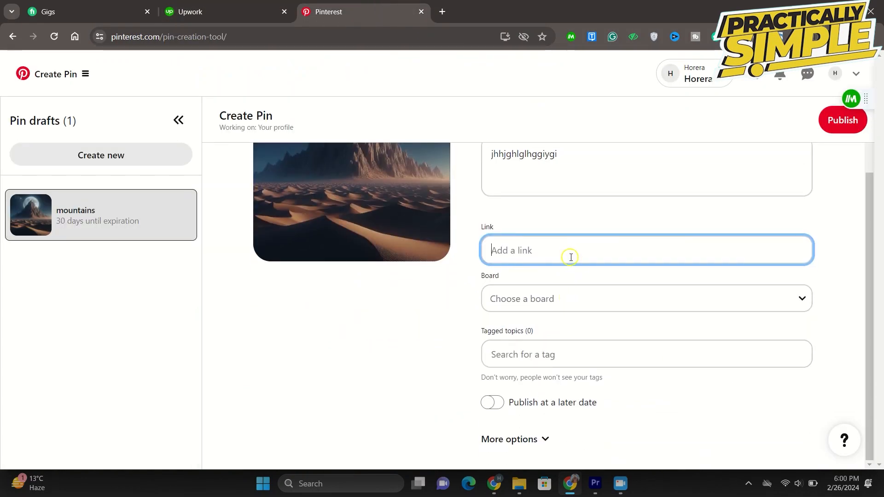
{"action": "type", "text": "www.youtube"}
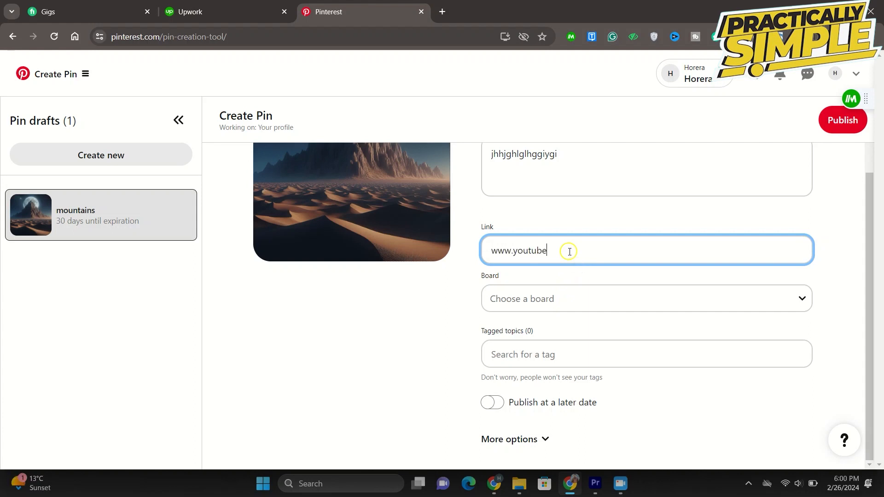
{"action": "type", "text": ".vom"}
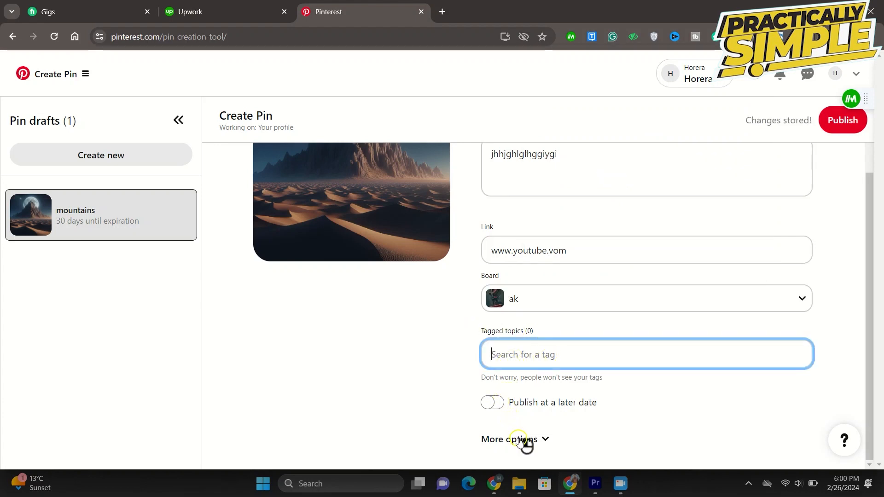
Publish the mountains pin so it is no longer a draft.
{"action": "left_click", "coordinate": [508, 440]}
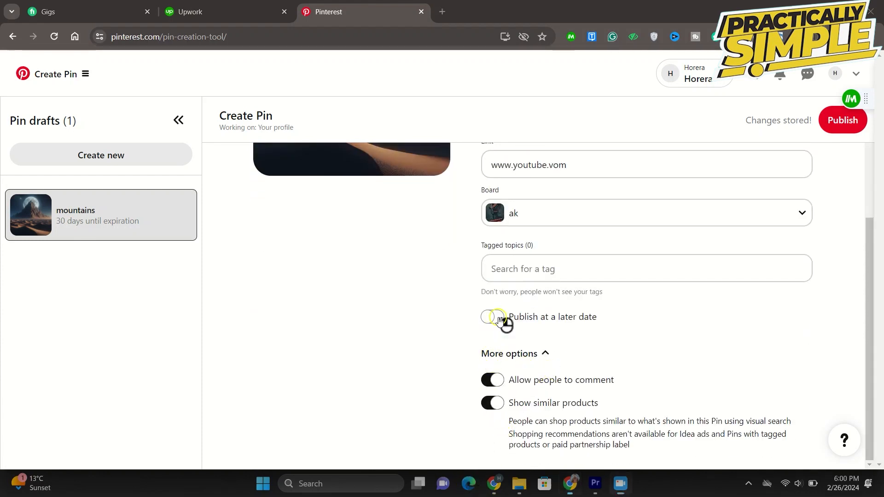
{"action": "left_click", "coordinate": [492, 316]}
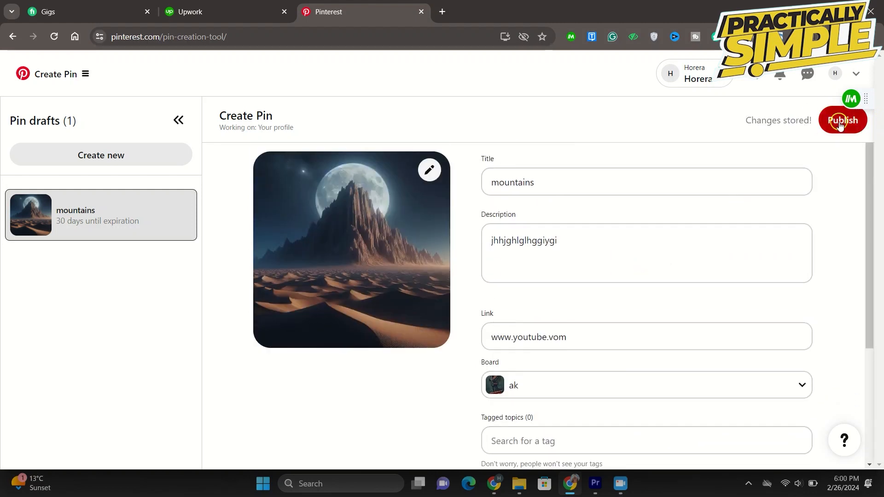
{"action": "left_click", "coordinate": [841, 120]}
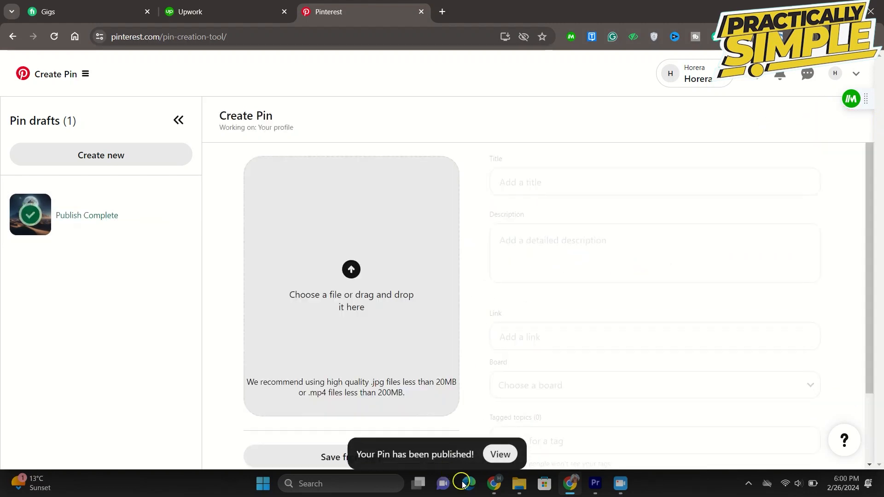
View the published mountains pin's page and select its youtube.vom link text.
{"action": "left_click", "coordinate": [498, 454]}
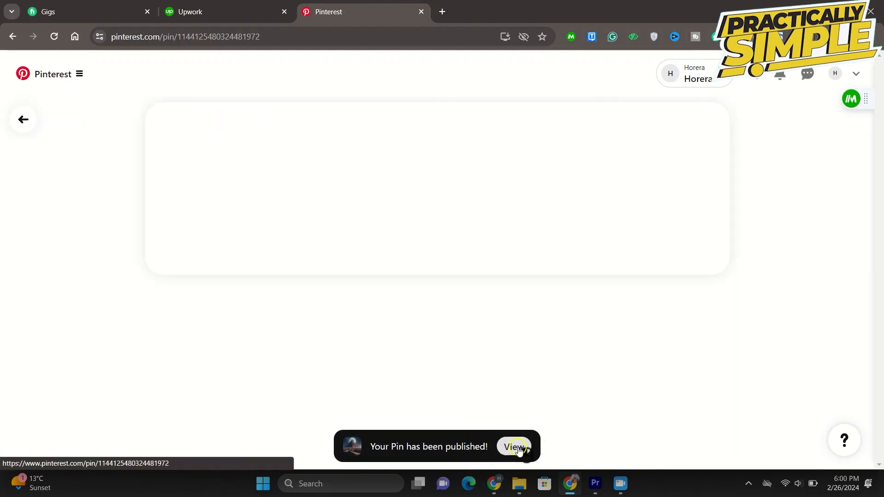
{"action": "left_click", "coordinate": [513, 447]}
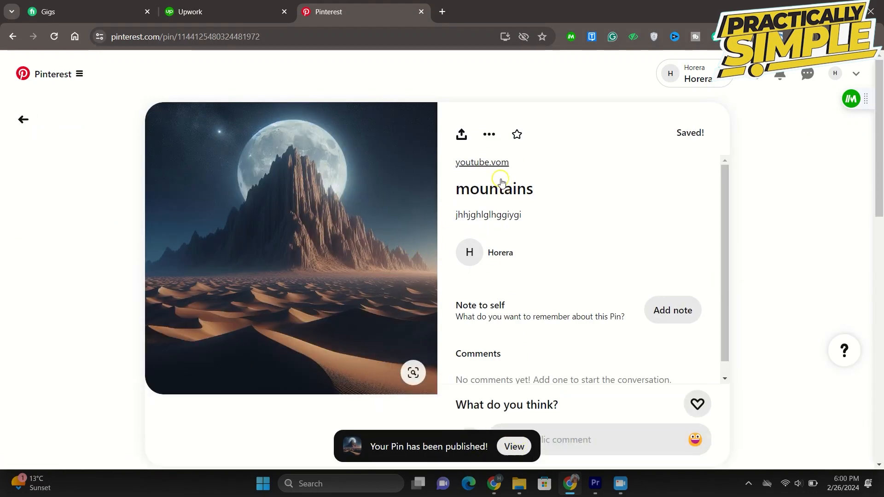
{"action": "double_click", "coordinate": [481, 161]}
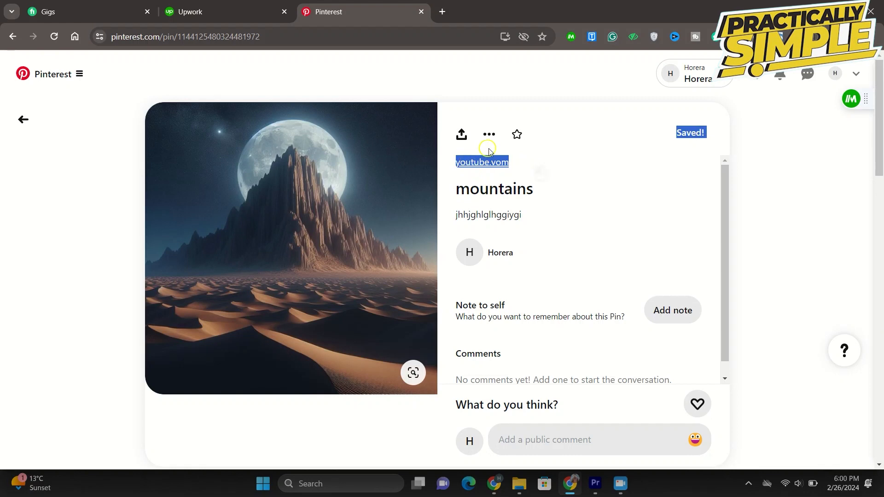